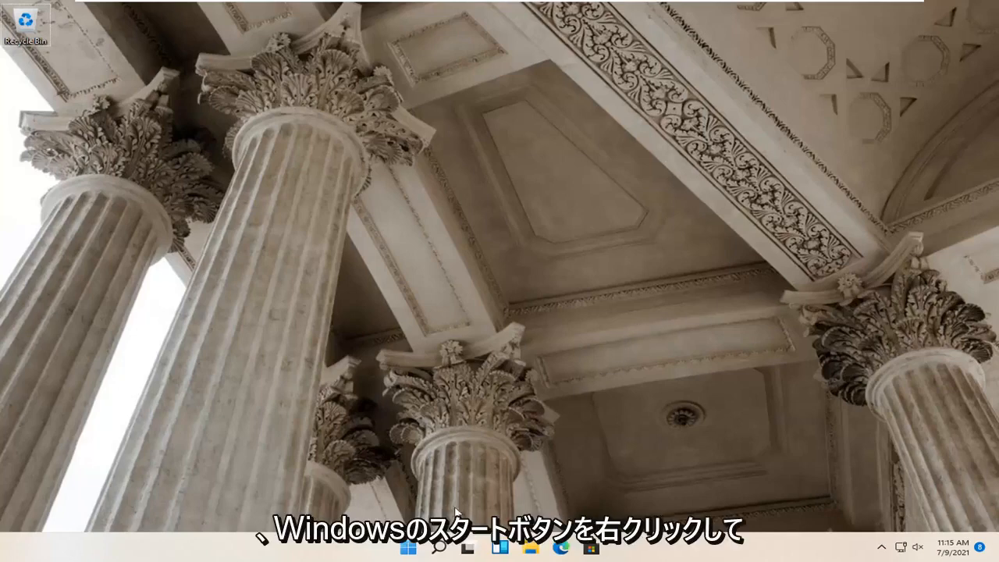
# - Reach the Troubleshoot page under System in Settings via the Start shortcut menu
pyautogui.rightClick(398, 546)
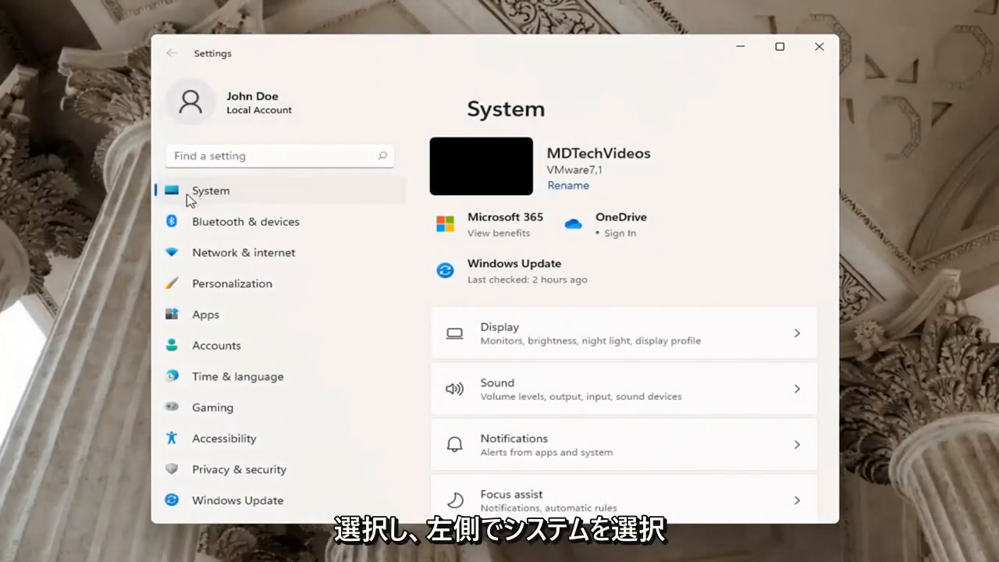
pyautogui.scroll(-3)
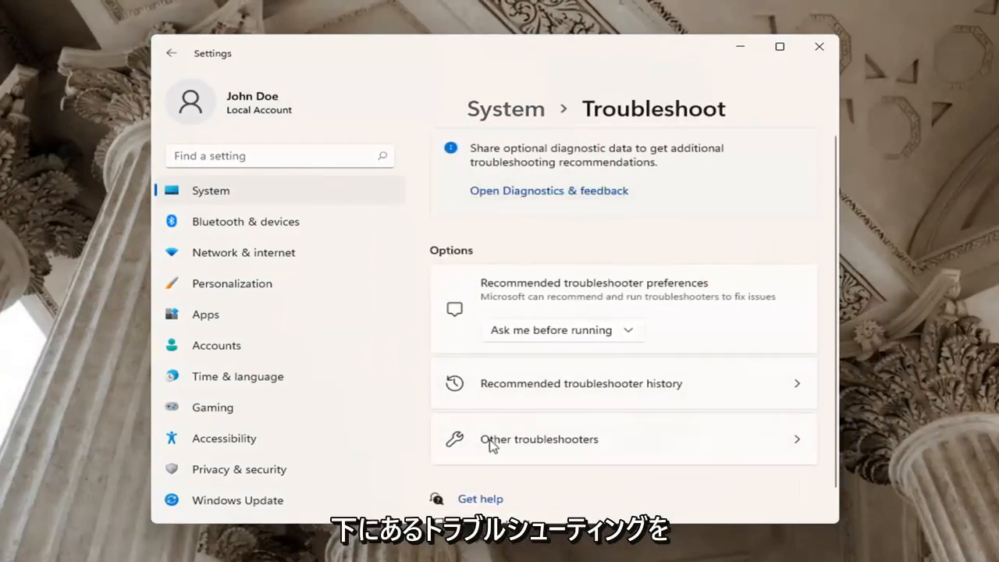
# - Show the Other troubleshooters list that includes the Bluetooth troubleshooter
pyautogui.click(540, 441)
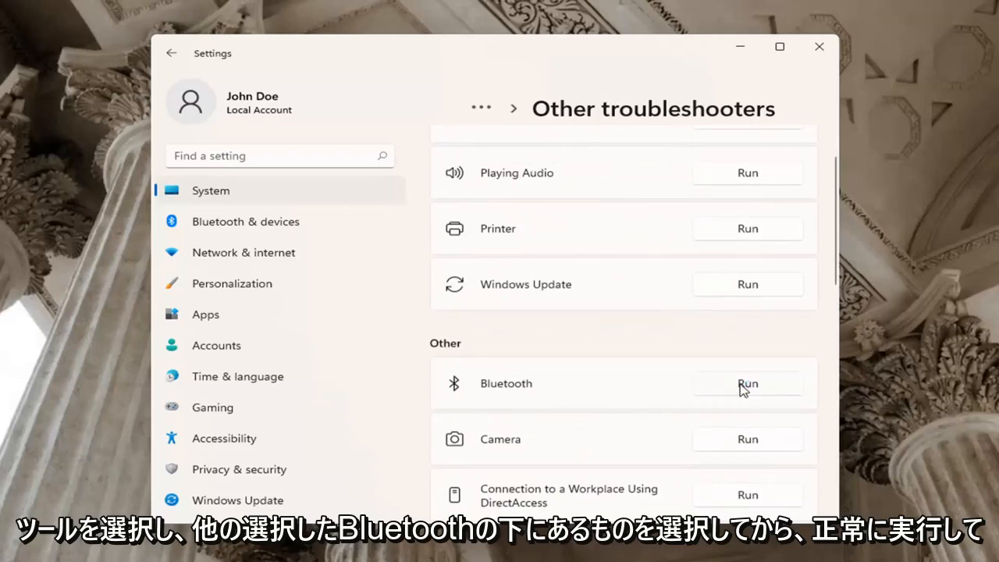
# - Run the Bluetooth troubleshooter and continue to its results showing the detected capability problem
pyautogui.click(746, 384)
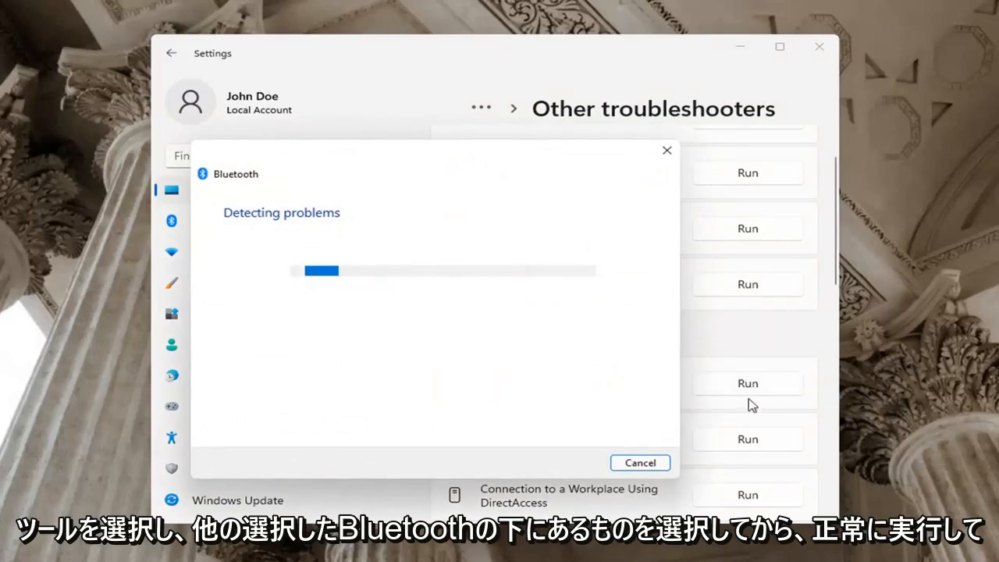
pyautogui.moveTo(681, 440)
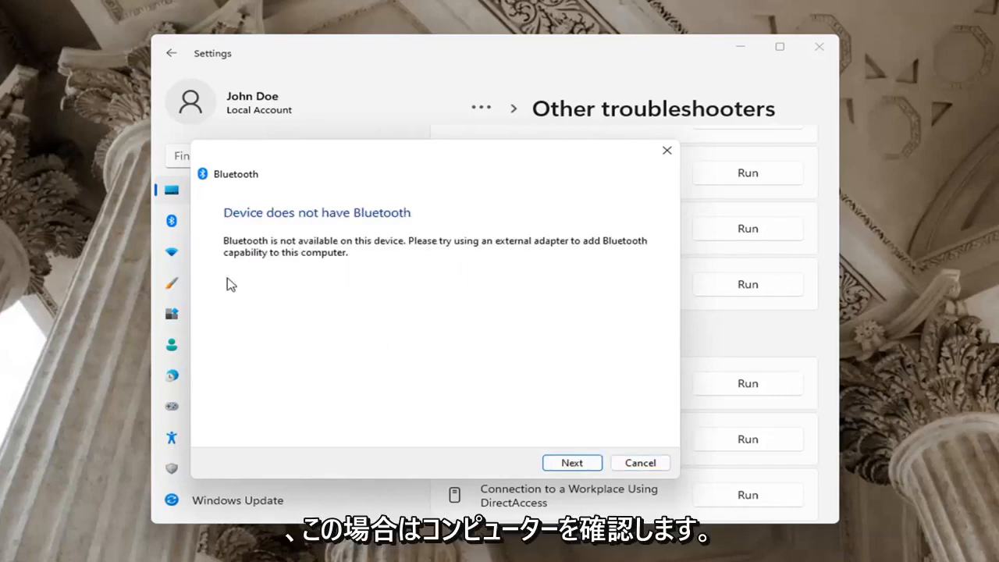
pyautogui.moveTo(450, 235)
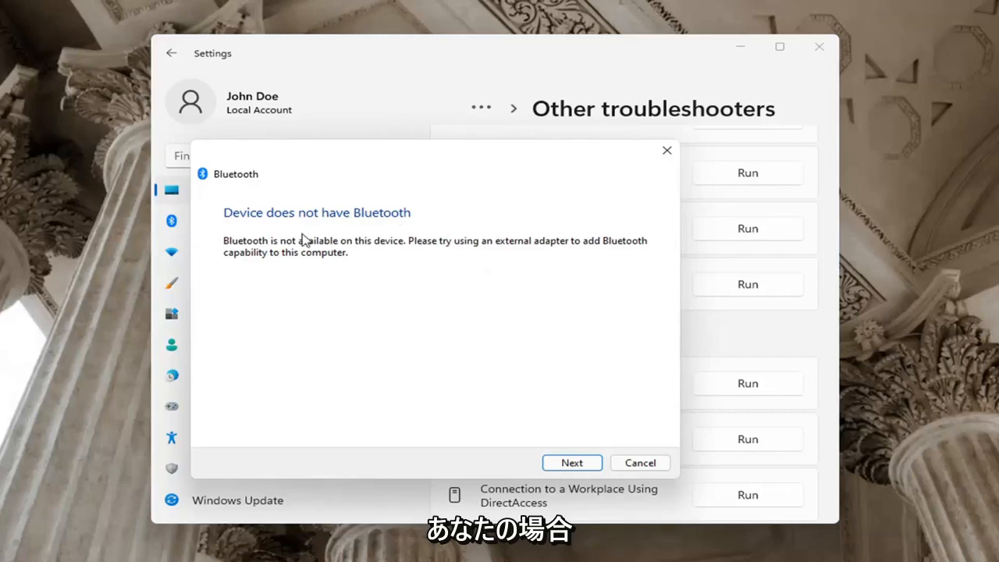
pyautogui.moveTo(366, 274)
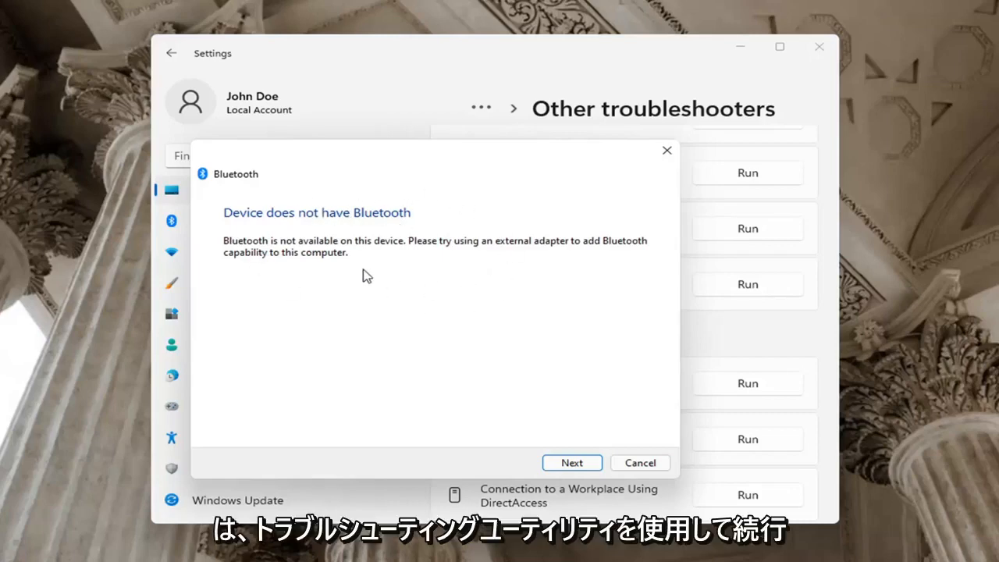
pyautogui.moveTo(375, 262)
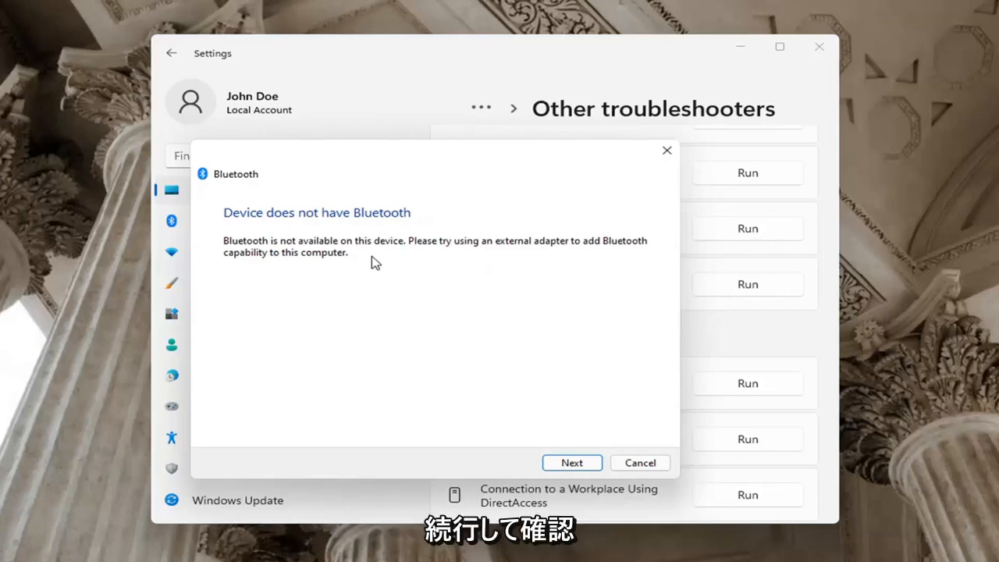
pyautogui.click(571, 462)
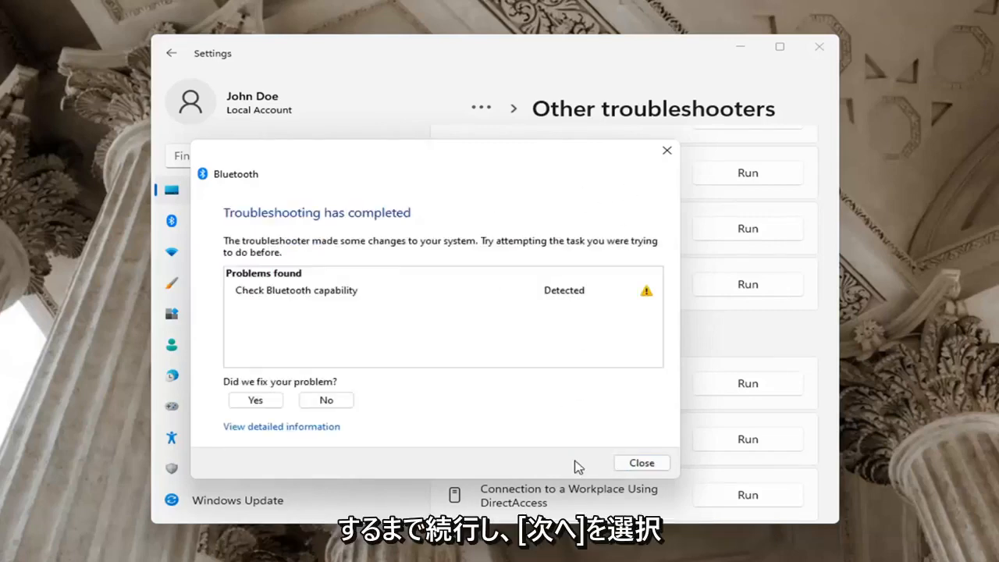
pyautogui.moveTo(666, 150)
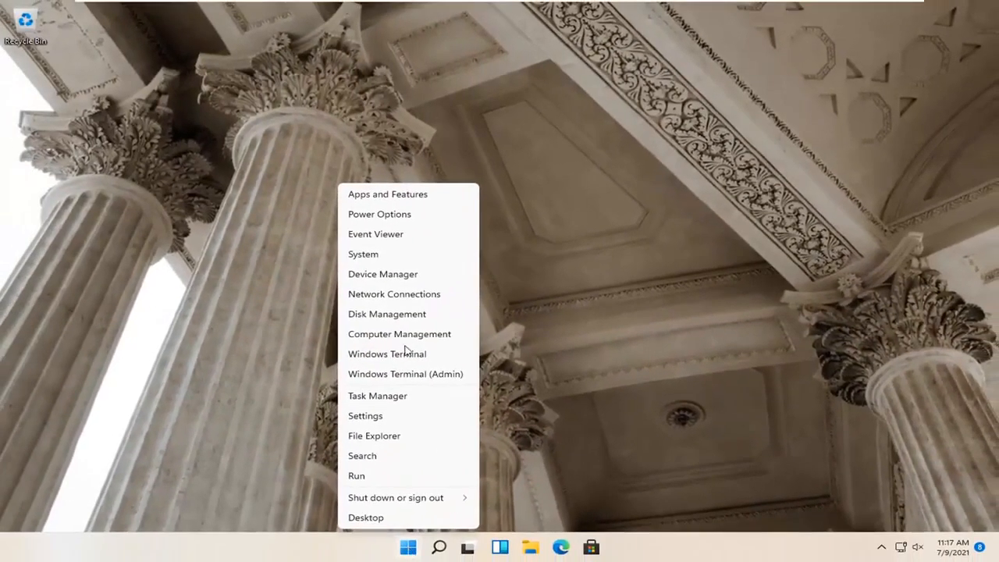
# - Check the Microsoft AC Adapter's options under Batteries in Device Manager, then close it
pyautogui.click(384, 284)
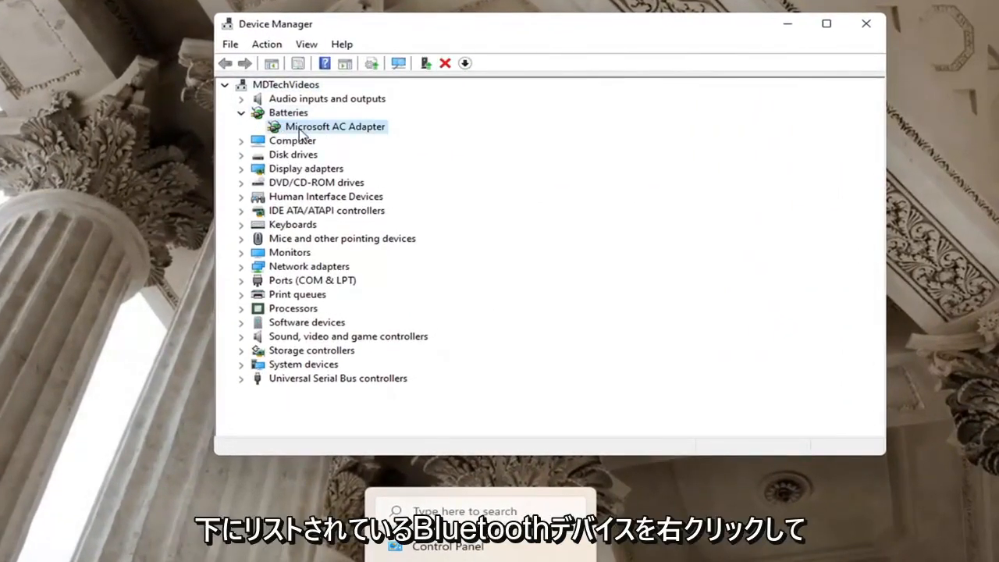
pyautogui.rightClick(334, 125)
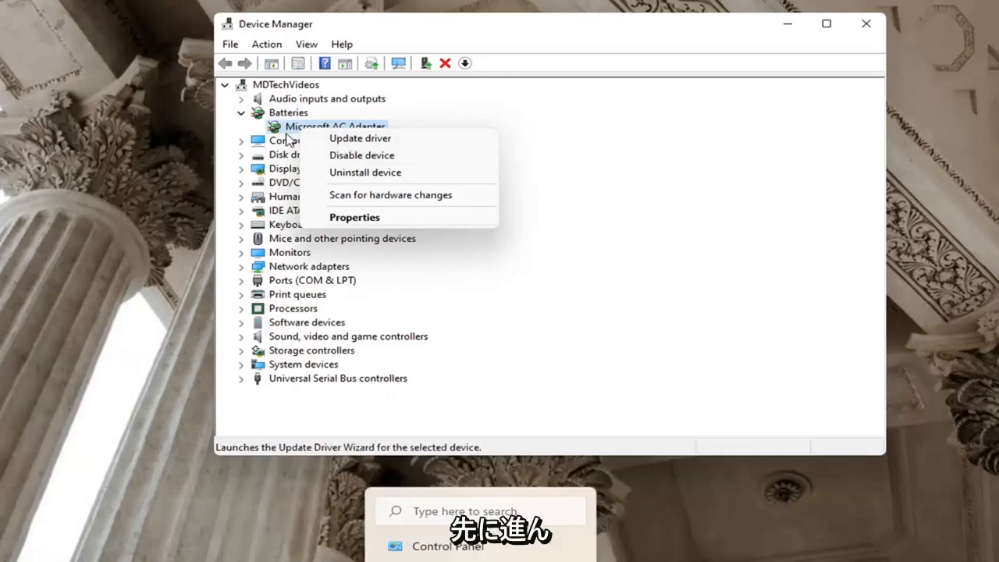
pyautogui.moveTo(314, 146)
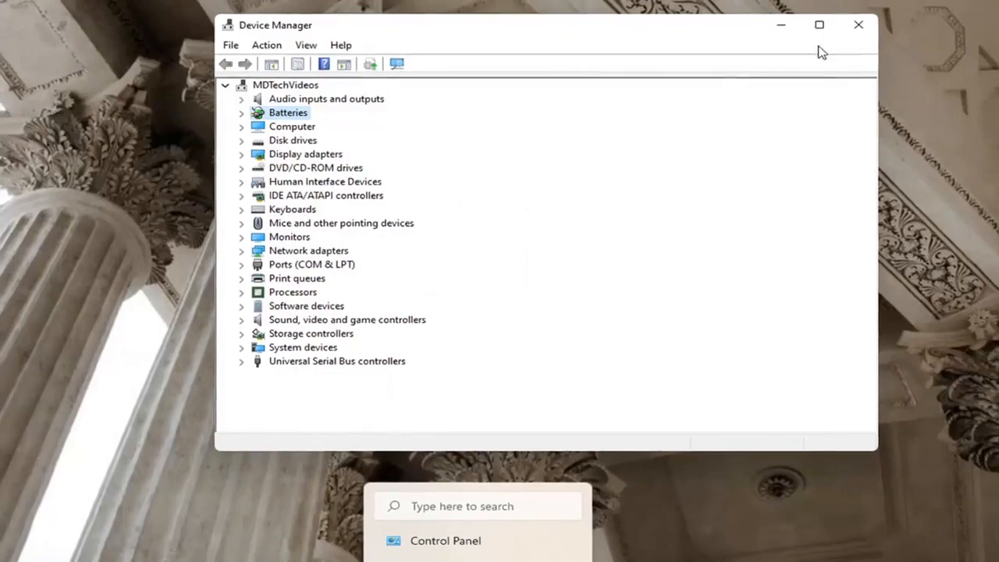
pyautogui.click(859, 25)
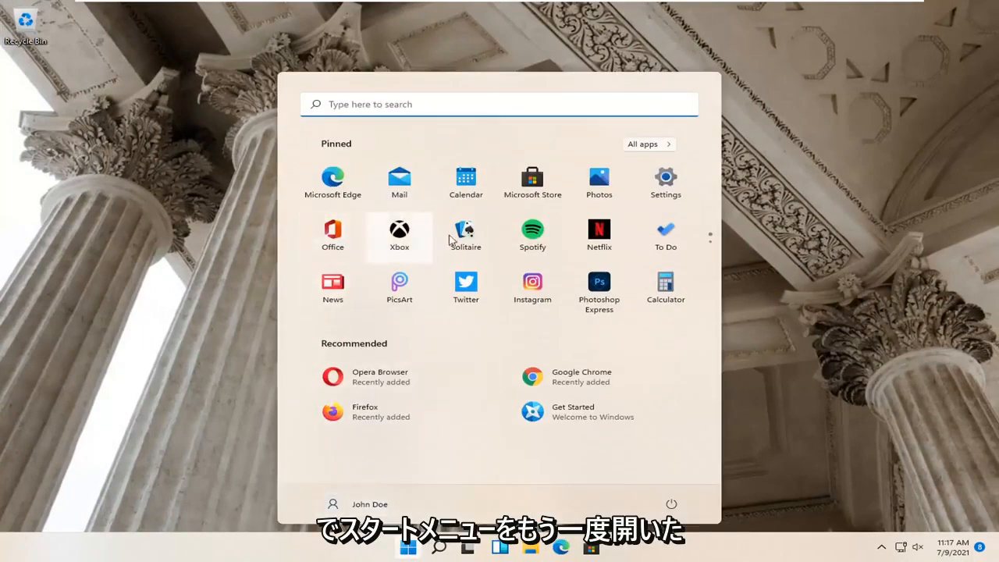
pyautogui.moveTo(450, 397)
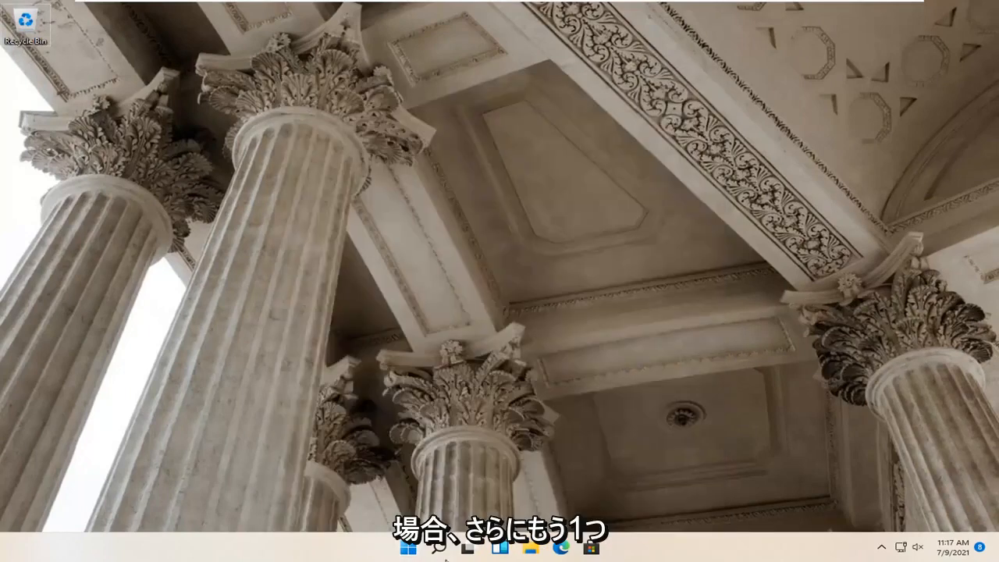
# - Reopen Settings on its System page from the Start shortcut menu
pyautogui.rightClick(428, 556)
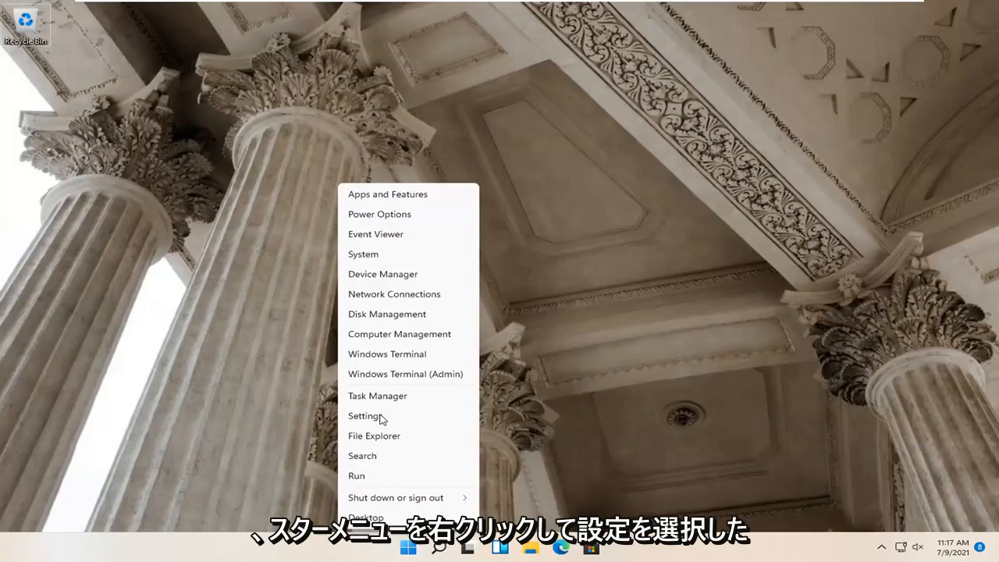
pyautogui.click(364, 415)
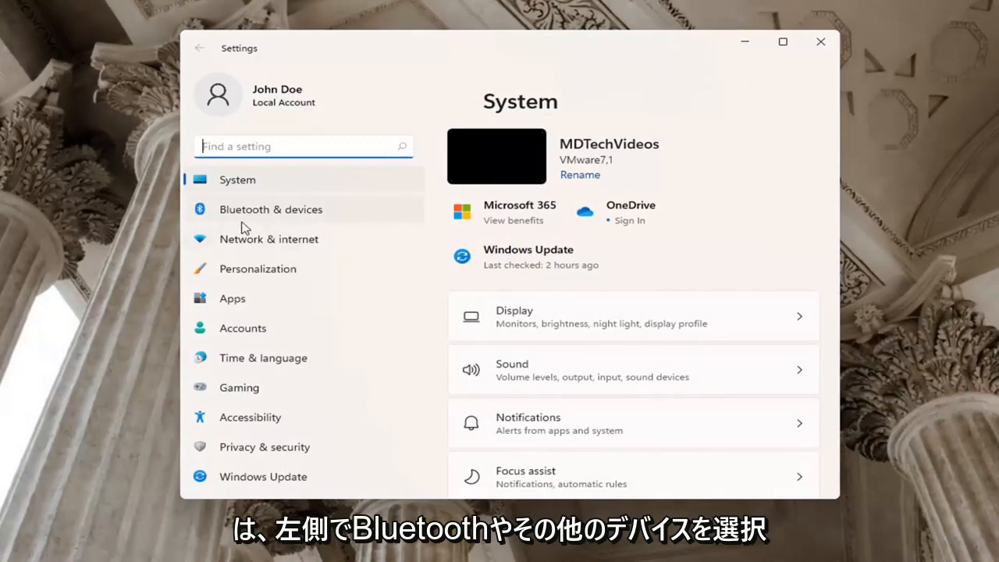
# - Go to the Bluetooth & devices page listing devices, printers and cameras
pyautogui.click(272, 210)
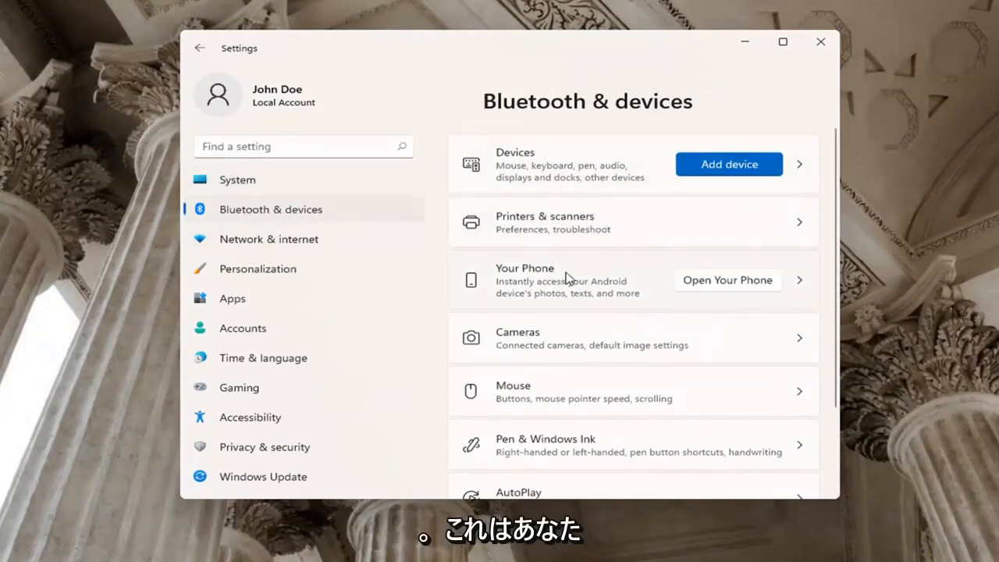
pyautogui.scroll(-3)
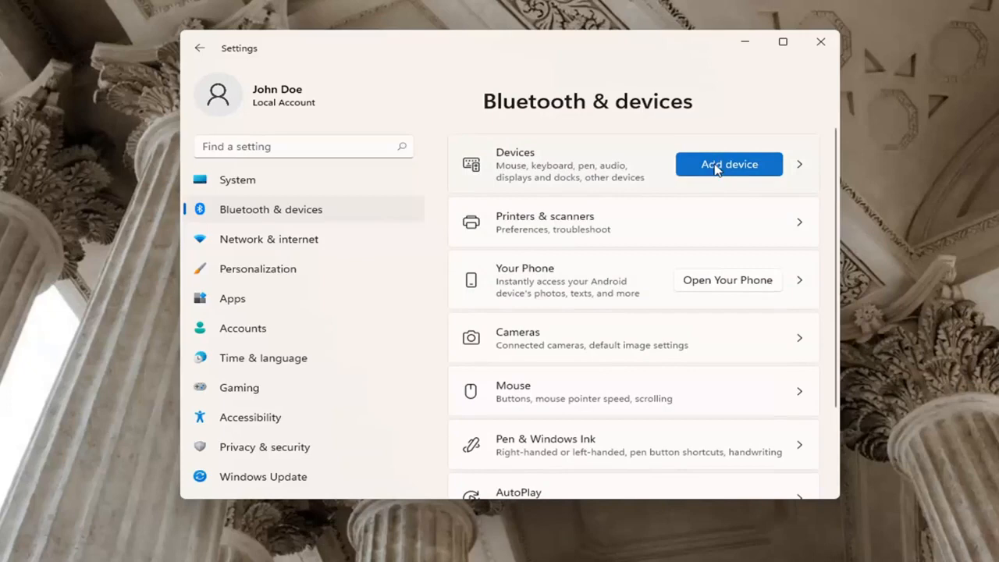
# - Attempt to add a Bluetooth device, ending with a Couldn't connect message
pyautogui.click(729, 164)
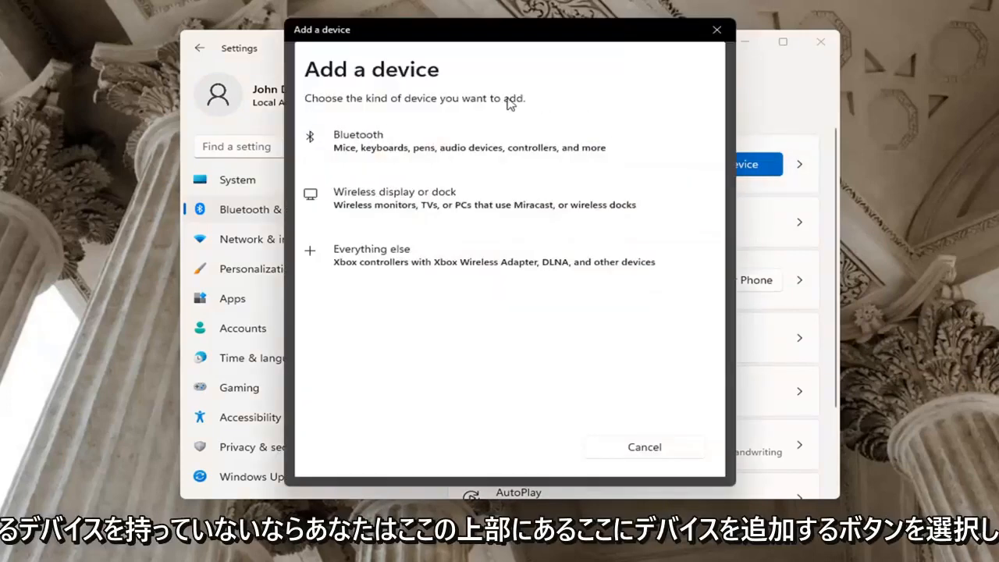
pyautogui.moveTo(391, 73)
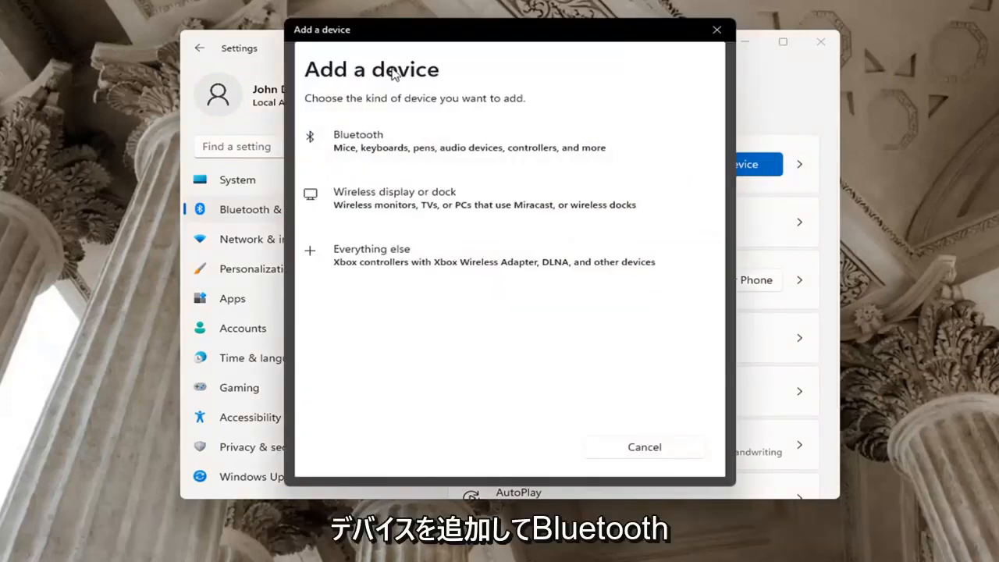
pyautogui.click(359, 141)
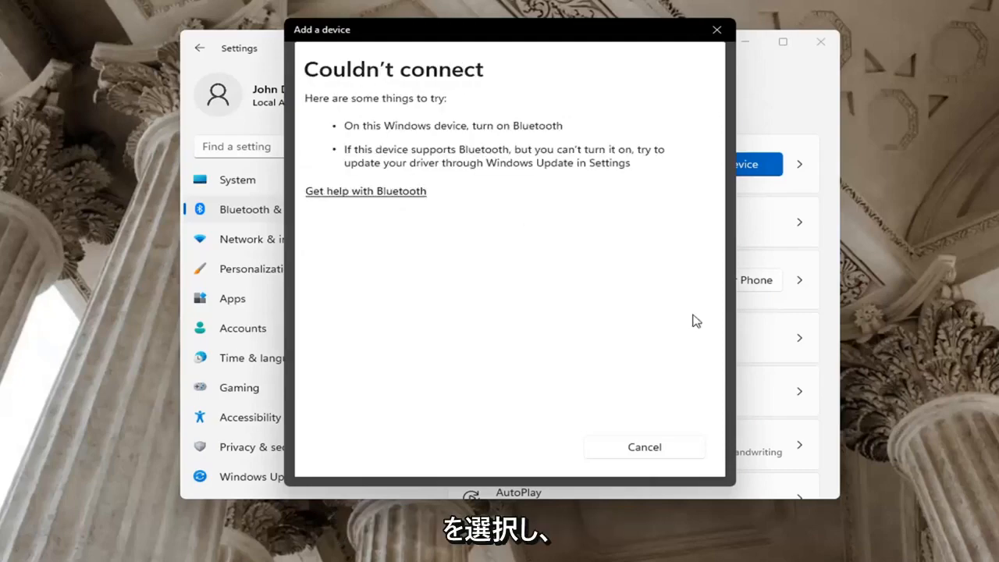
pyautogui.moveTo(445, 194)
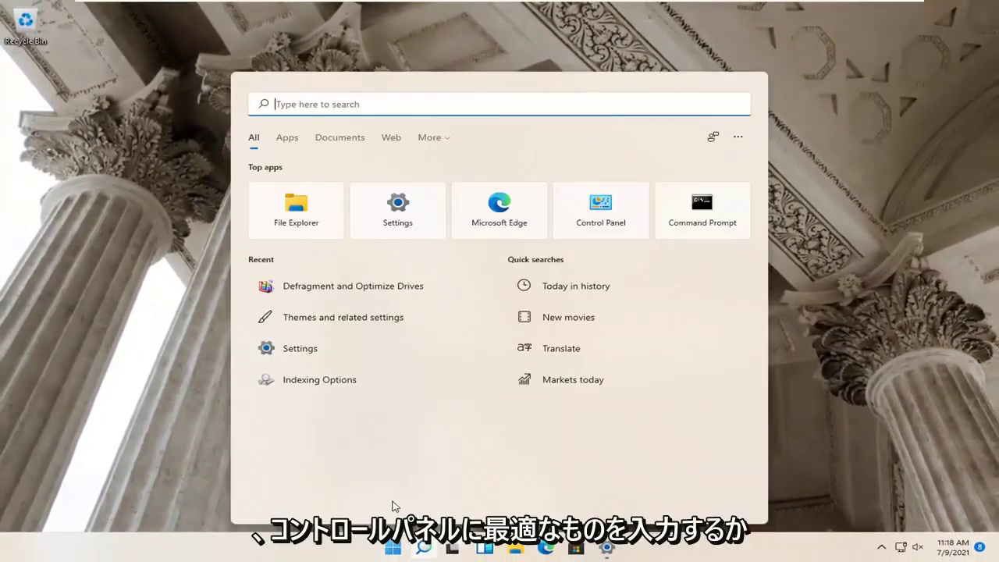
# - Search Start for 'control panel' and open Control Panel in Category view
pyautogui.write('control panel')
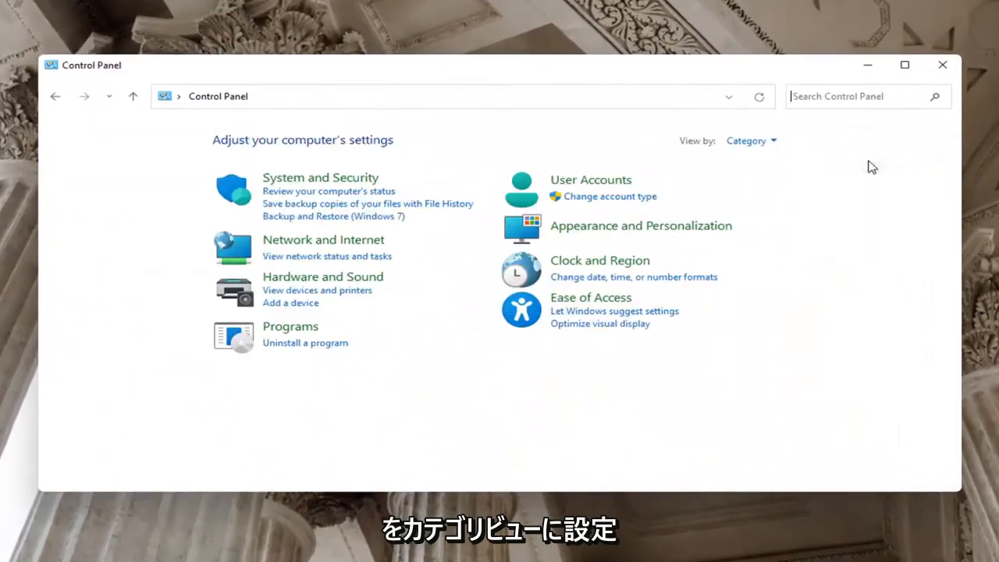
pyautogui.moveTo(323, 243)
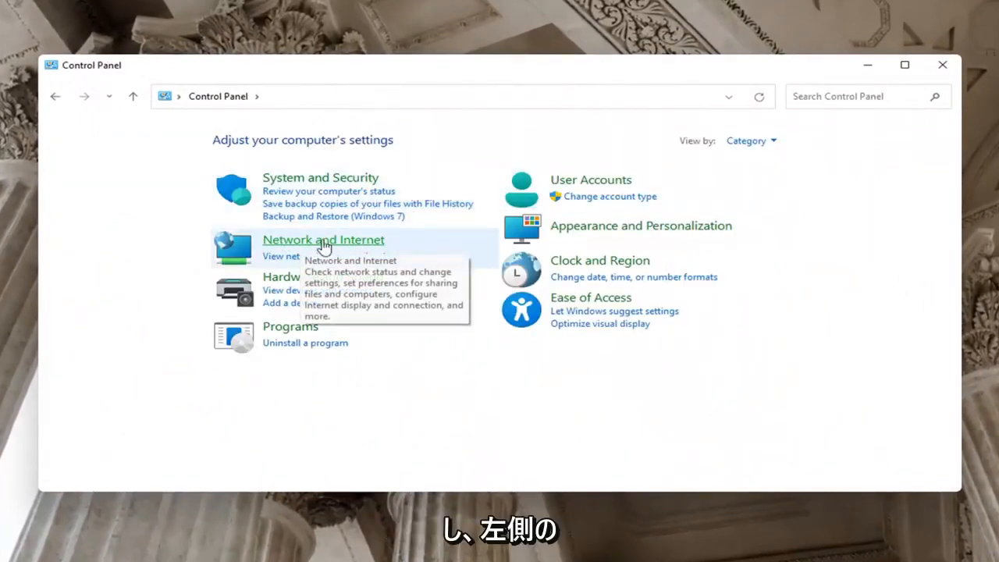
# - Go through Network and Internet to the Network and Sharing Center
pyautogui.click(321, 240)
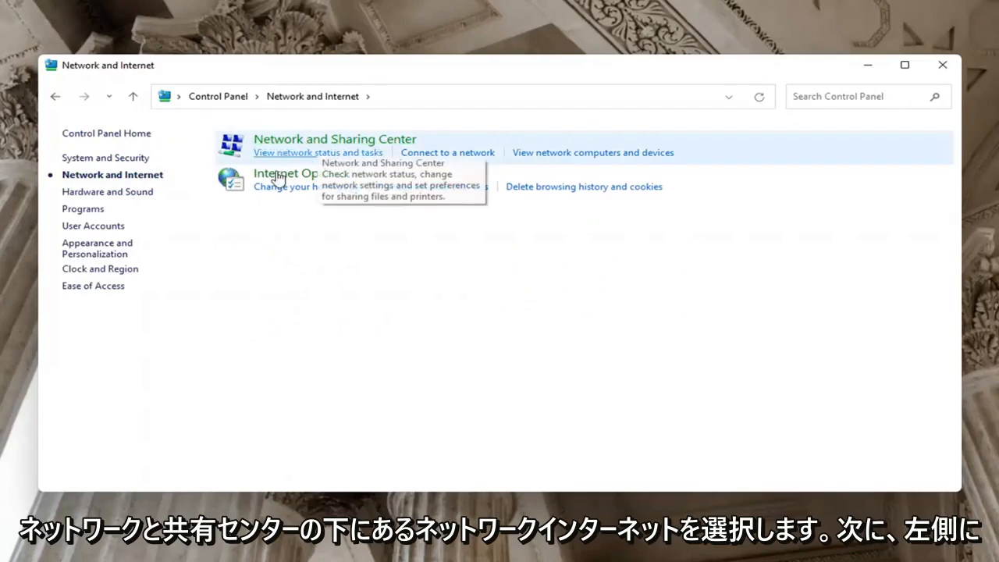
pyautogui.moveTo(368, 139)
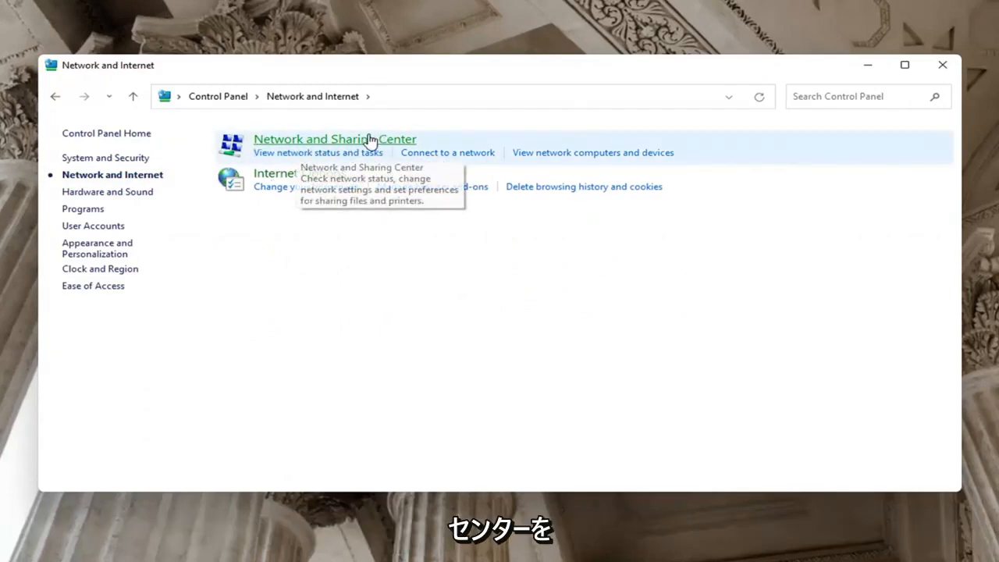
pyautogui.click(334, 139)
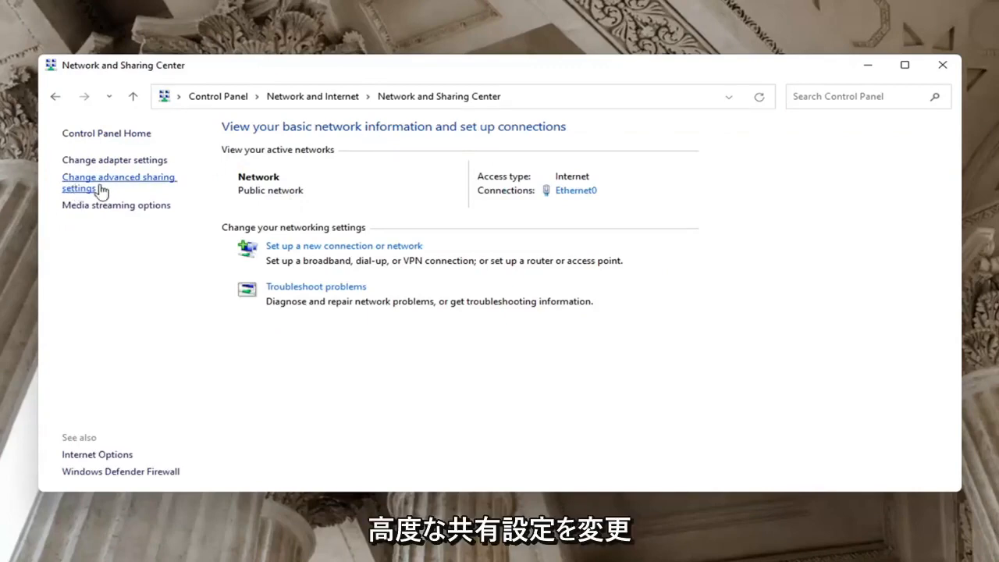
# - In advanced sharing settings, turn on network discovery and file and printer sharing, save, and close
pyautogui.click(119, 181)
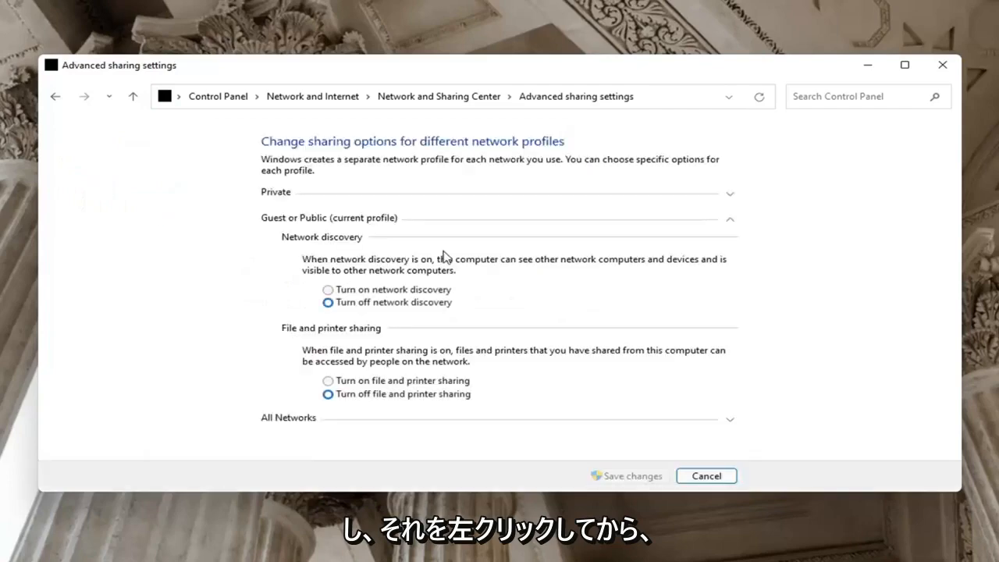
pyautogui.moveTo(325, 244)
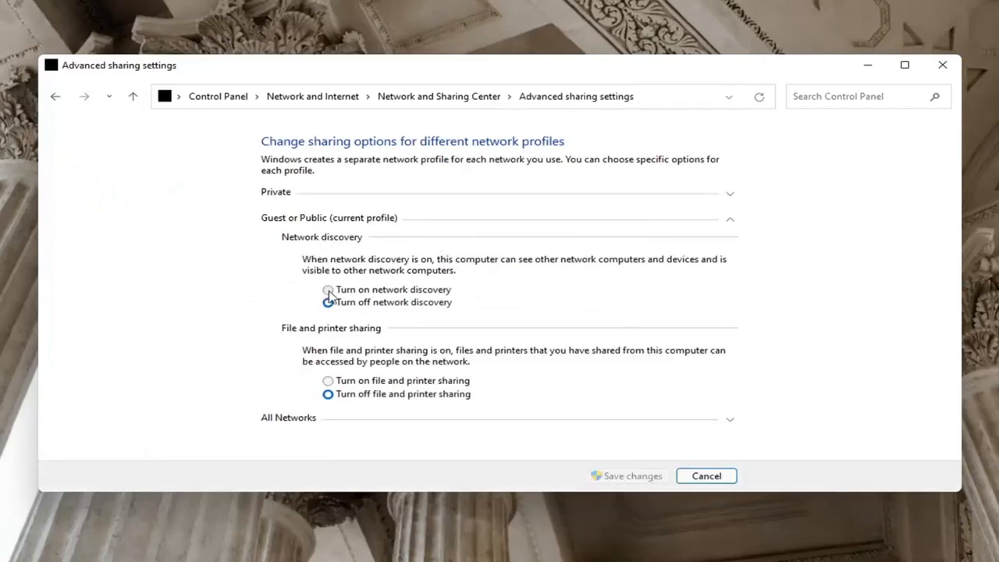
pyautogui.click(327, 289)
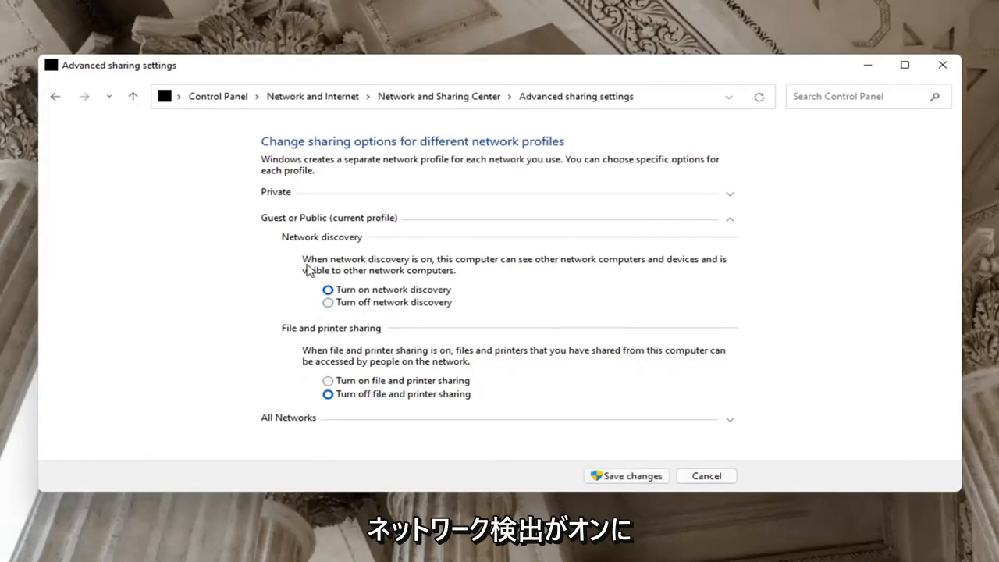
pyautogui.click(328, 303)
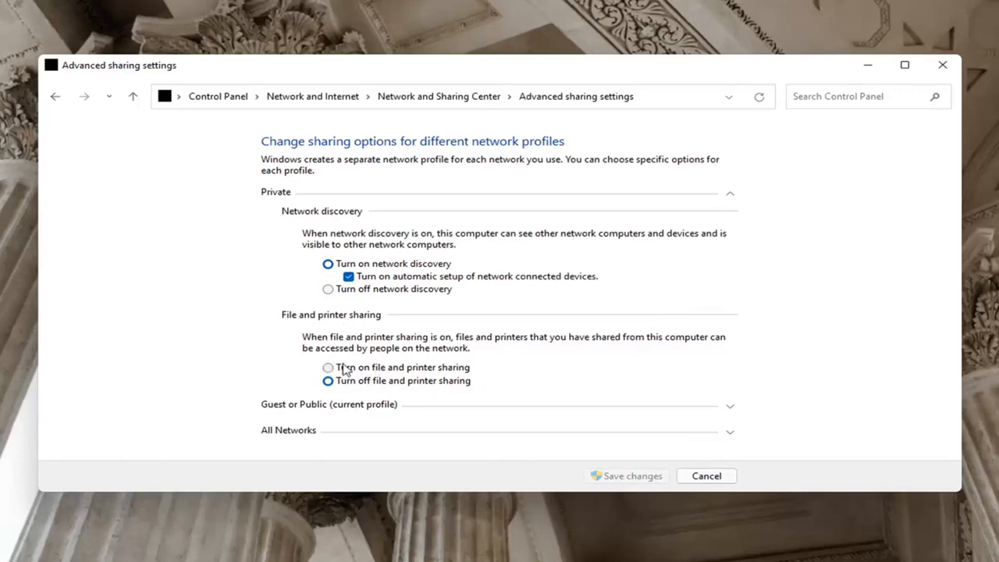
pyautogui.click(328, 367)
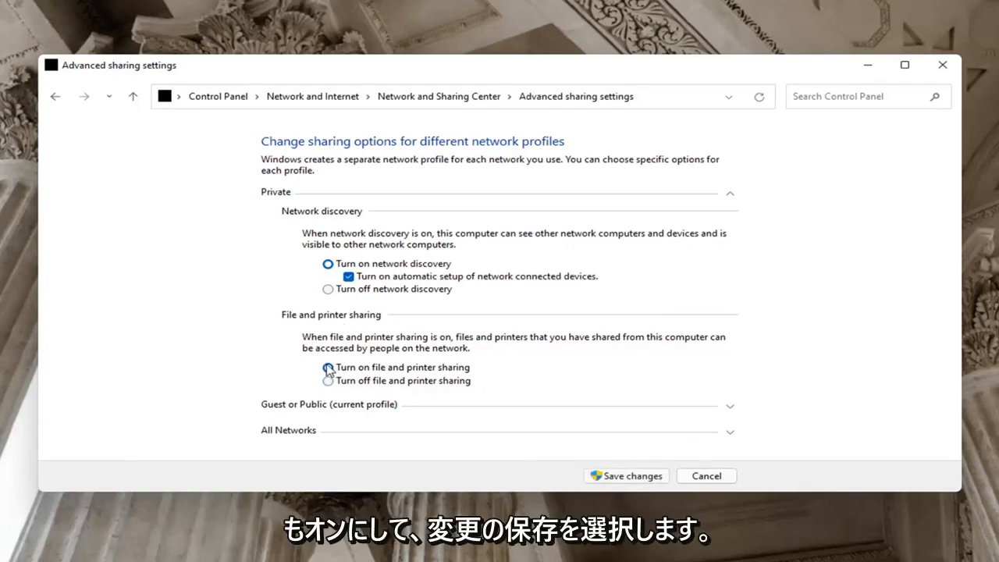
pyautogui.click(328, 368)
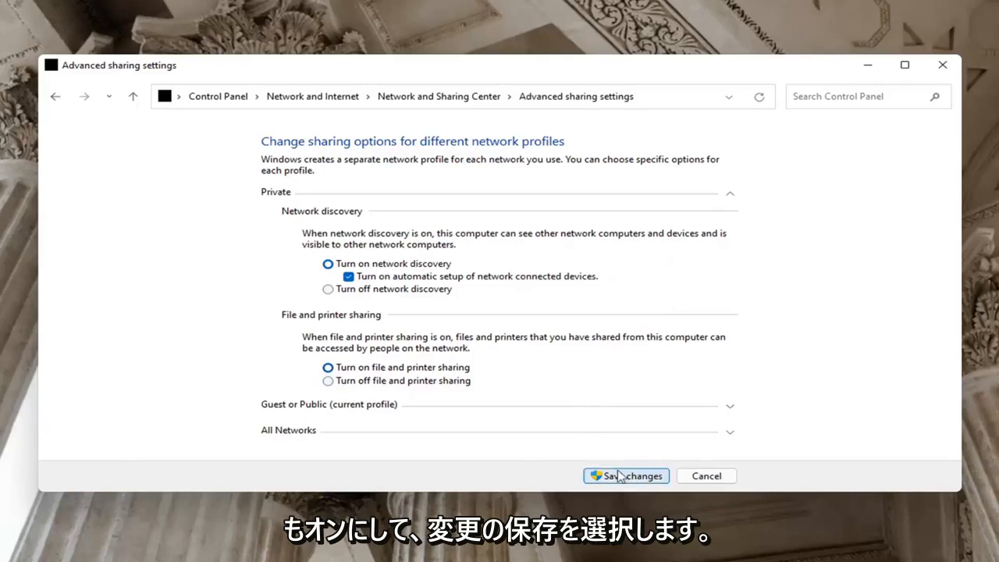
pyautogui.click(627, 475)
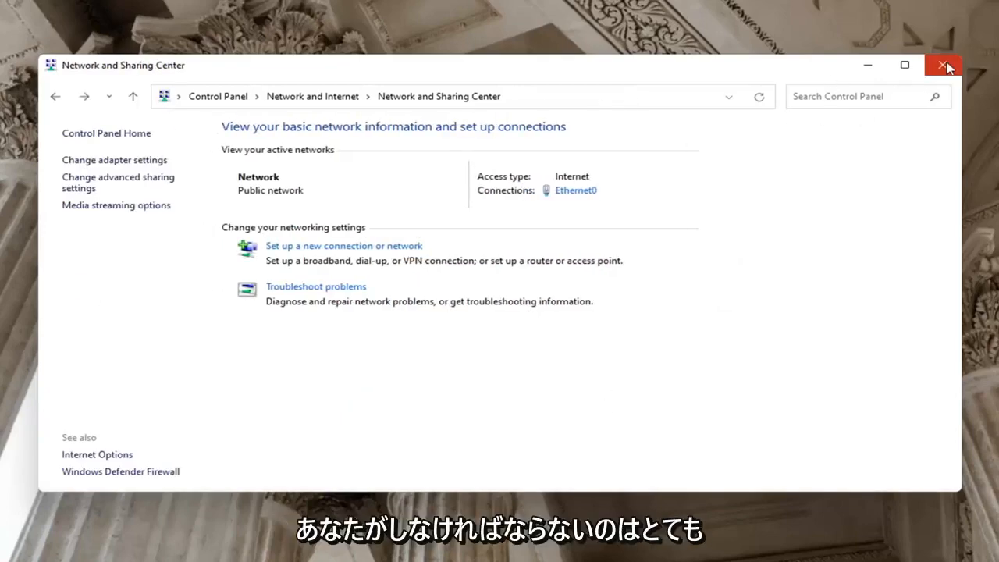
pyautogui.click(943, 65)
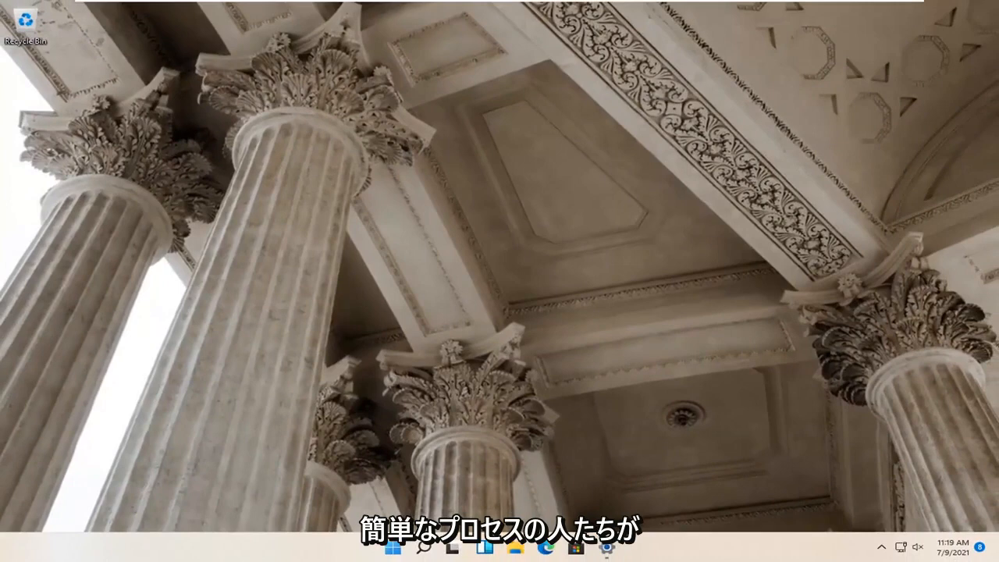